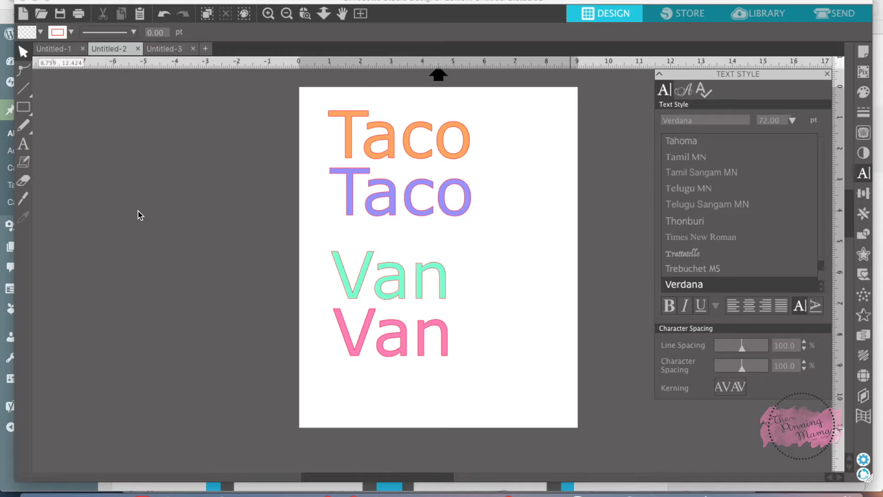
mouse_move(266, 274)
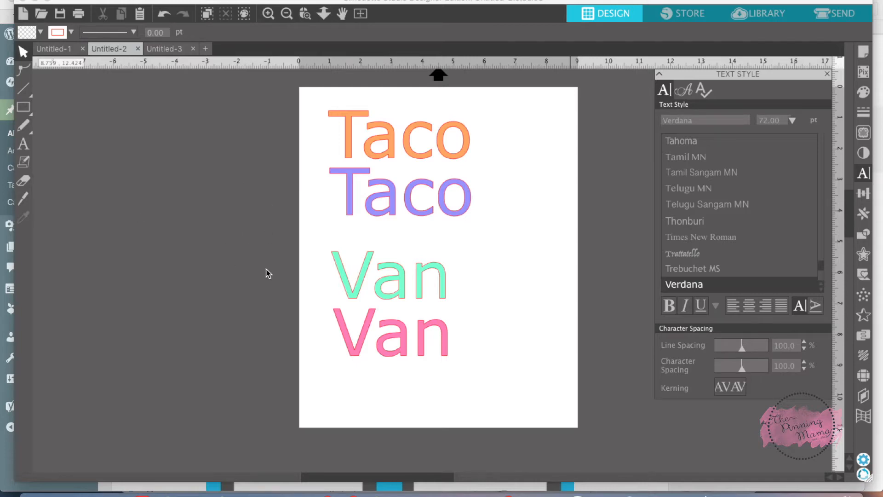
mouse_move(355, 143)
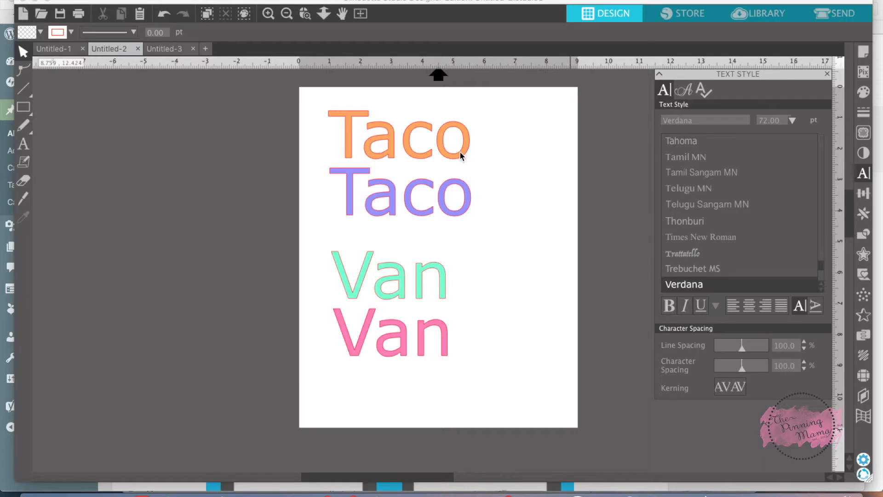
mouse_move(329, 160)
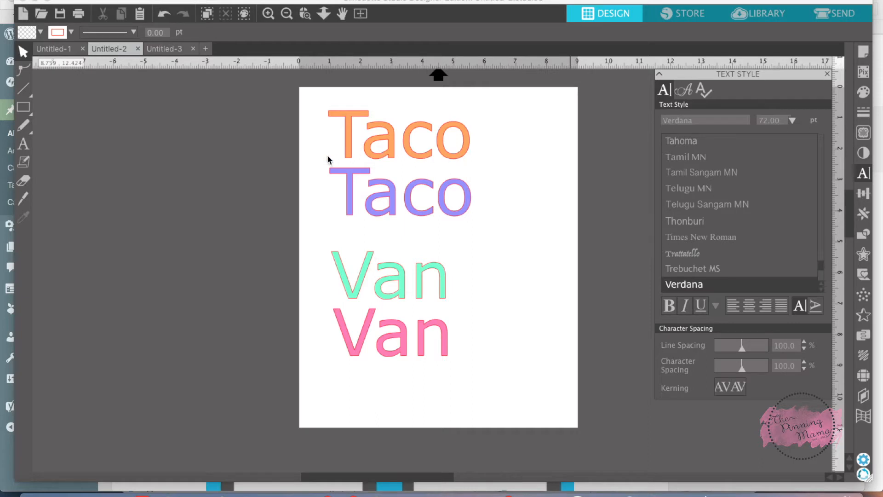
mouse_move(467, 289)
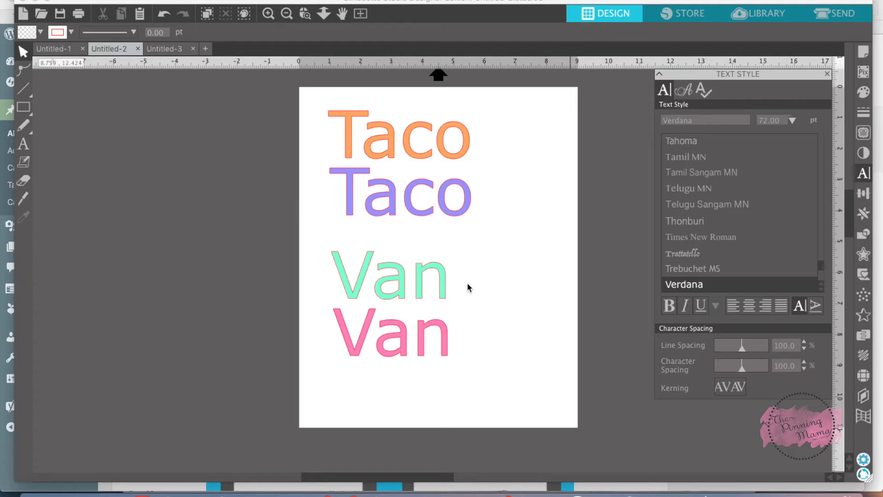
mouse_move(367, 155)
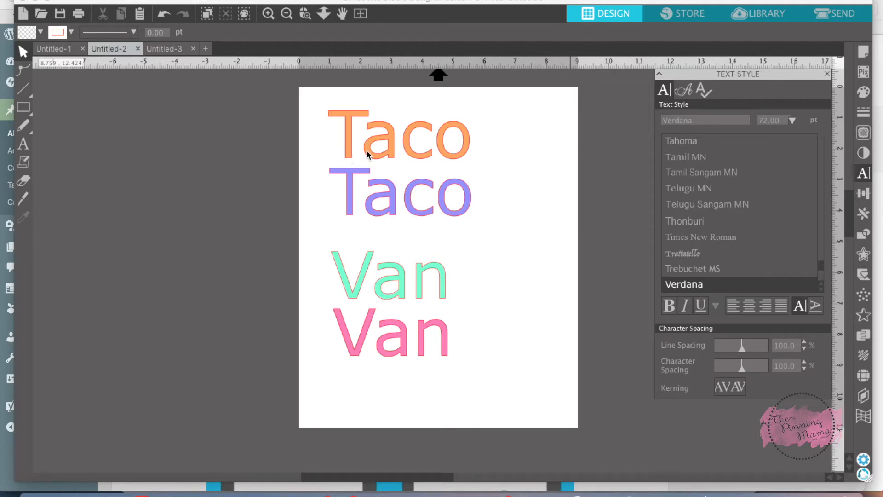
mouse_move(361, 156)
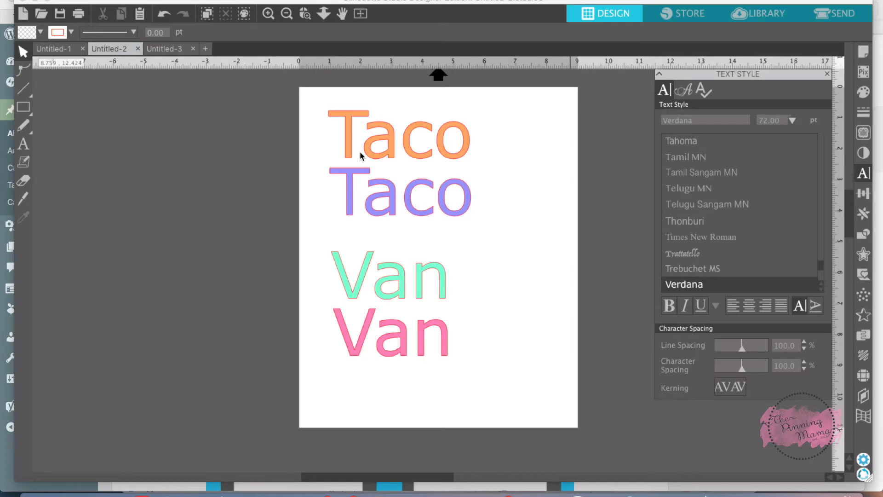
mouse_move(391, 290)
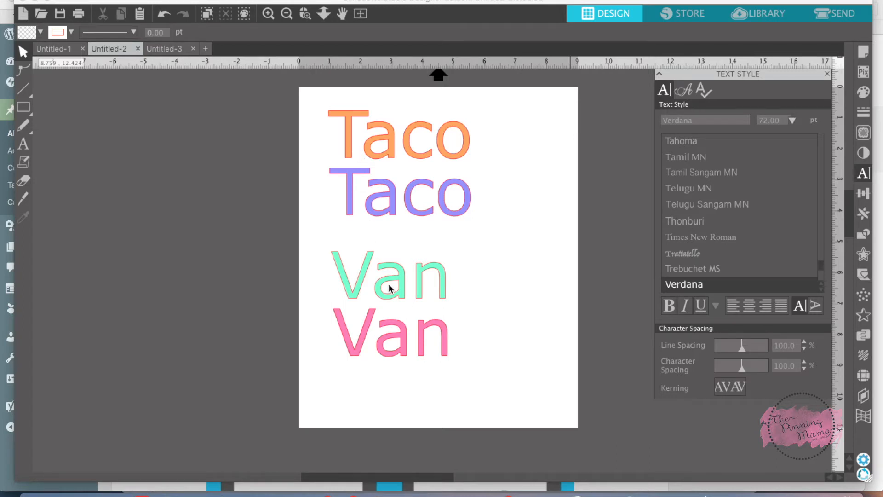
mouse_move(403, 262)
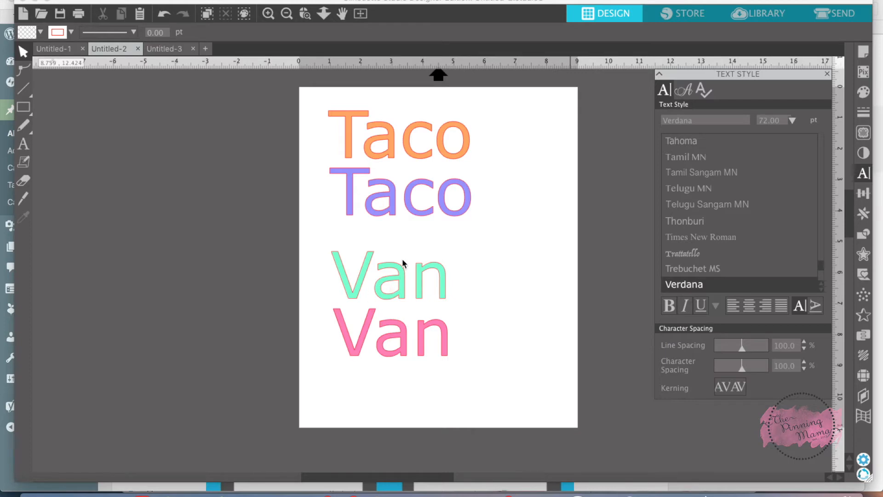
mouse_move(386, 267)
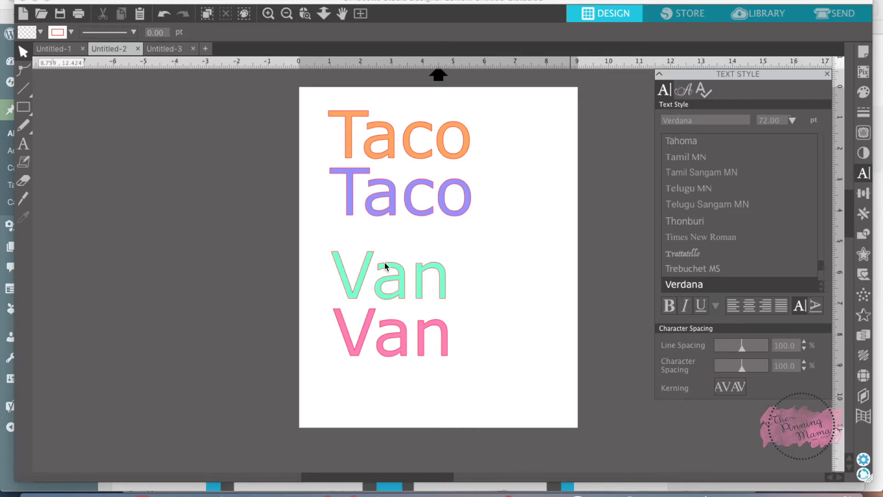
mouse_move(379, 216)
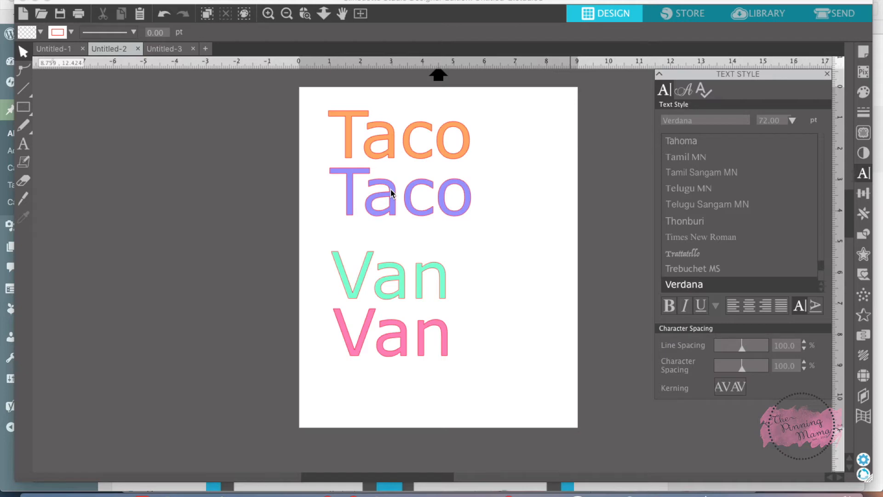
mouse_move(451, 214)
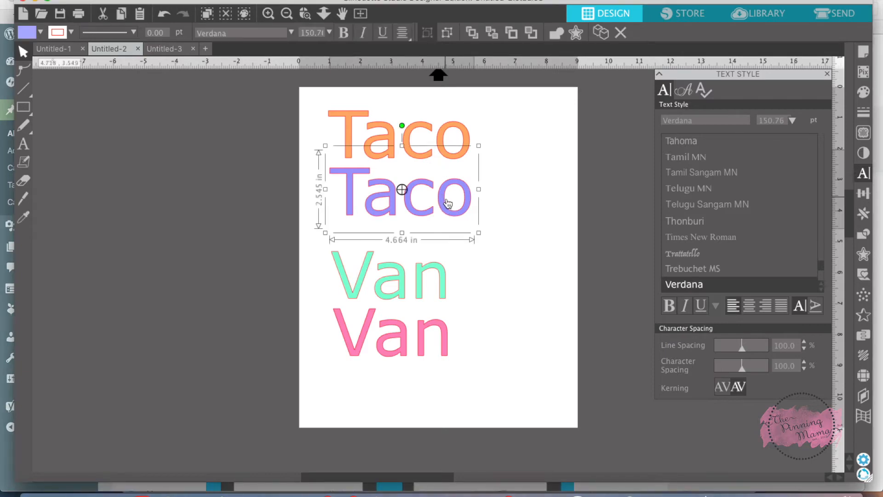
mouse_move(746, 401)
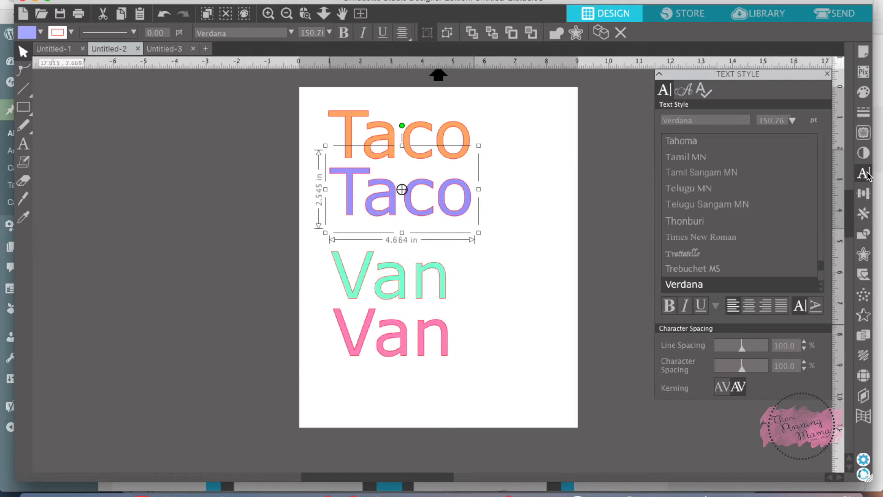
mouse_move(866, 183)
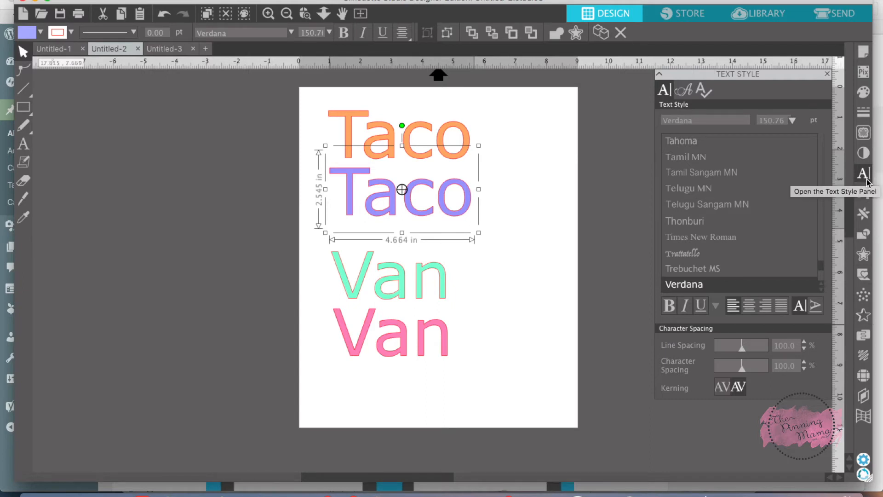
mouse_move(756, 91)
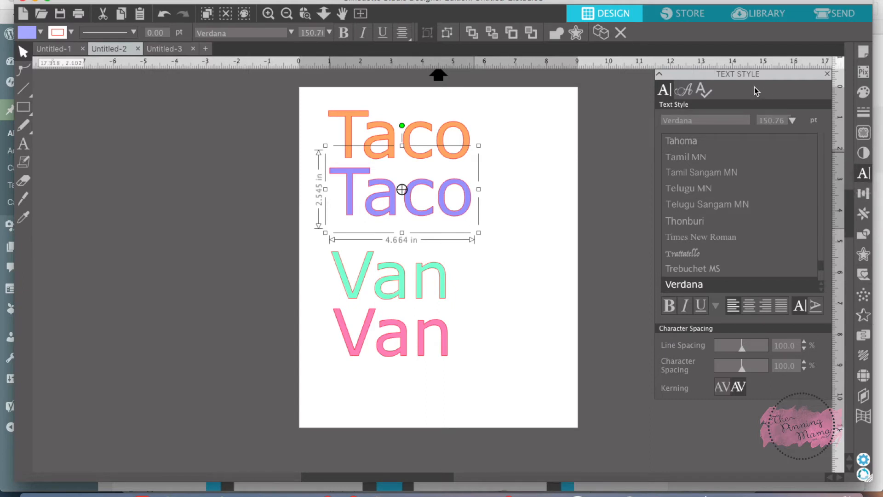
mouse_move(662, 385)
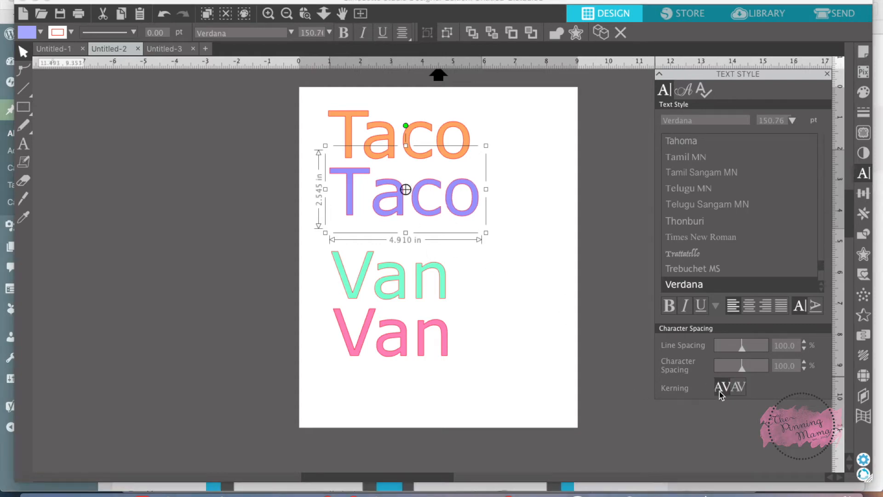
mouse_move(453, 225)
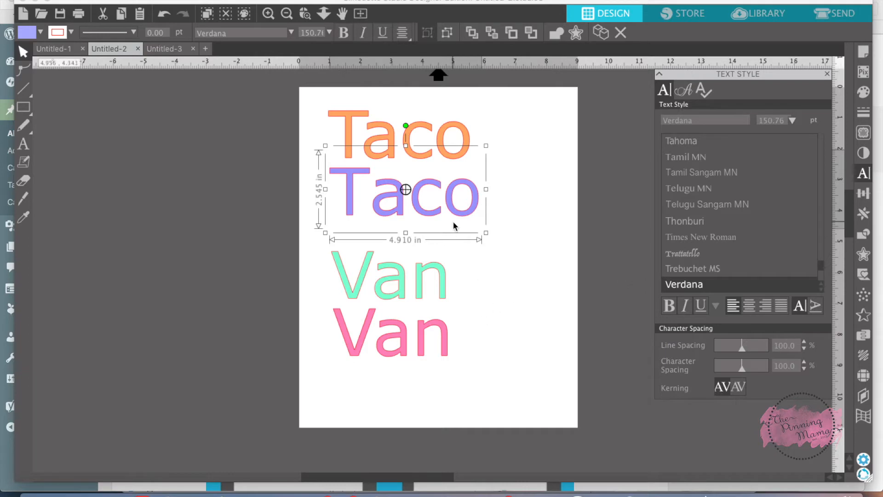
mouse_move(401, 221)
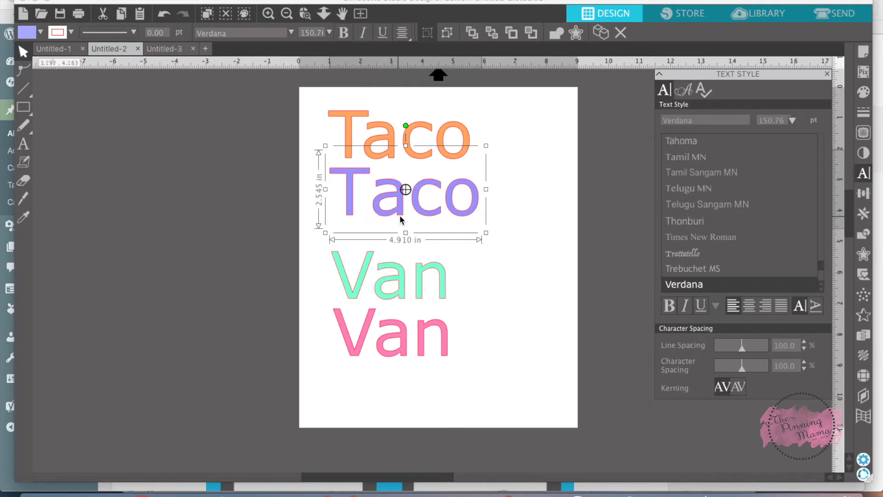
mouse_move(455, 217)
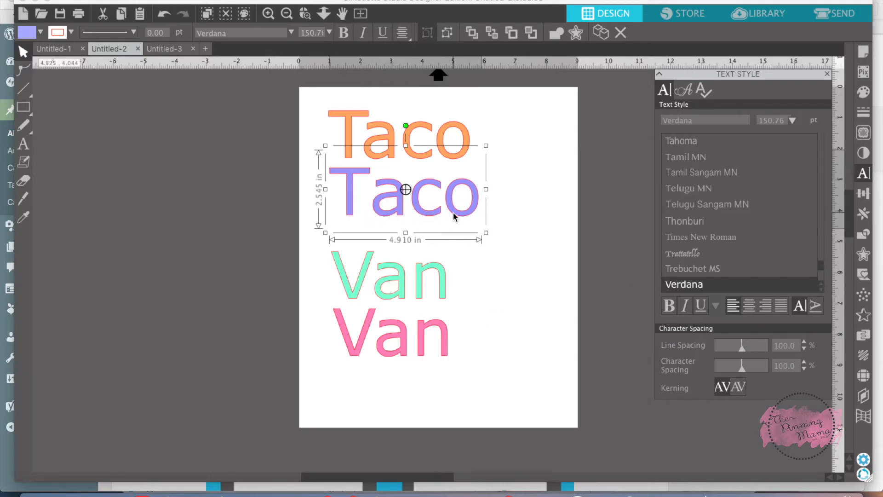
mouse_move(412, 215)
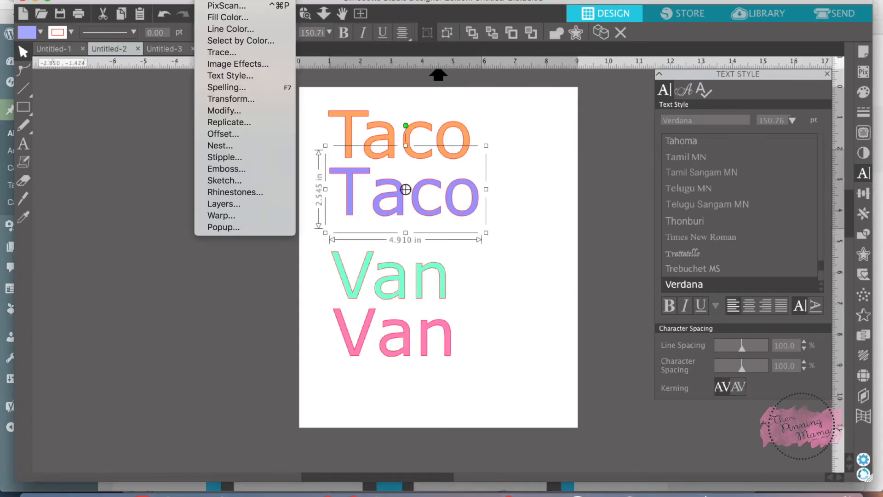
mouse_move(230, 75)
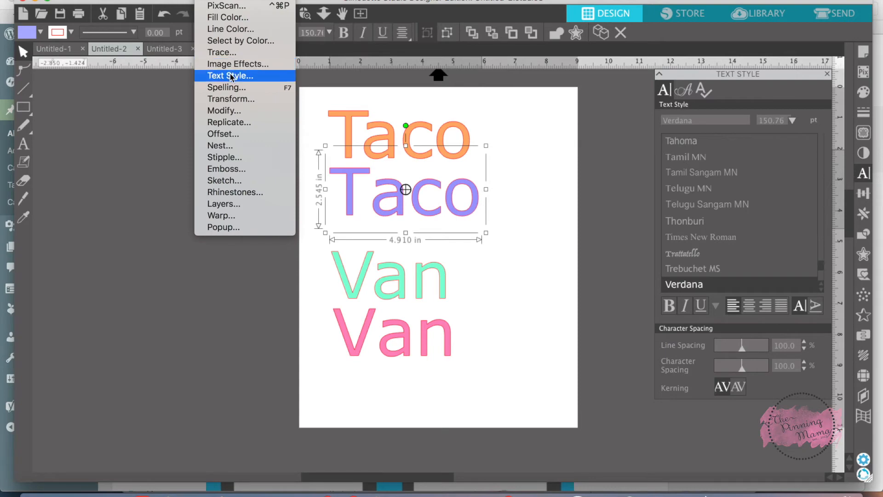
mouse_move(692, 109)
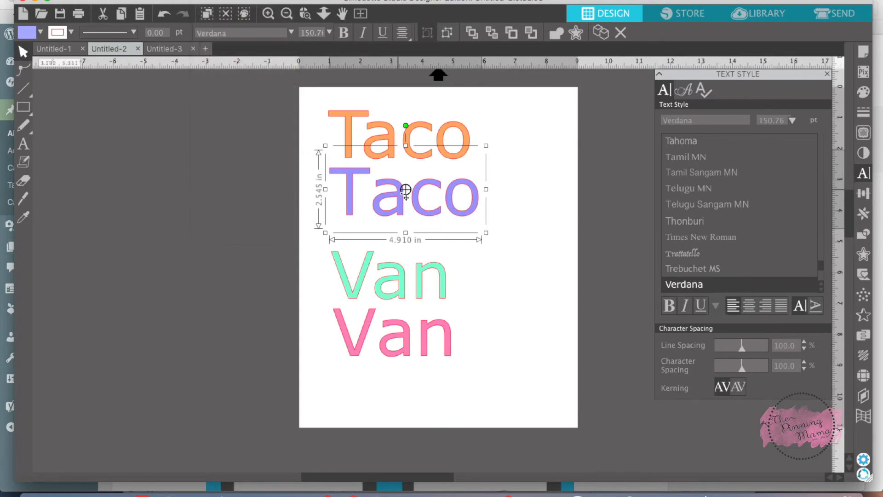
Step: Move the kerned purple Taco onto the orange Taco and bring it to the front
left_click_drag(405, 191, 404, 135)
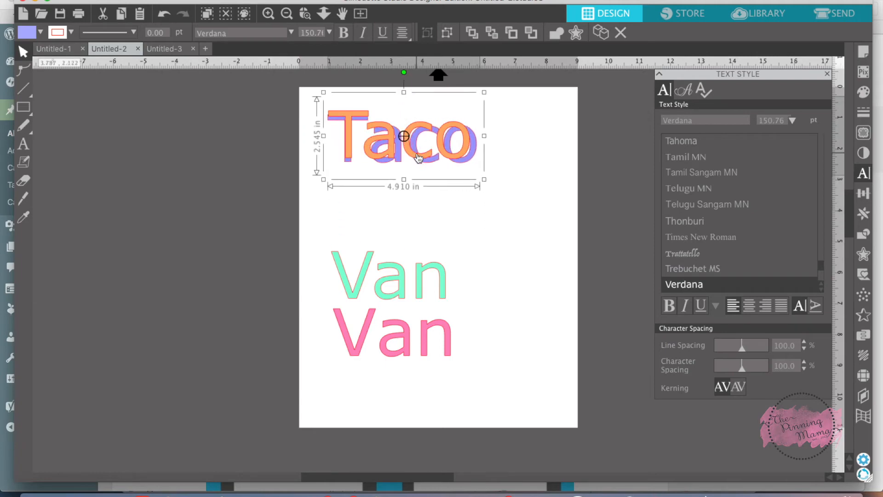
right_click(414, 175)
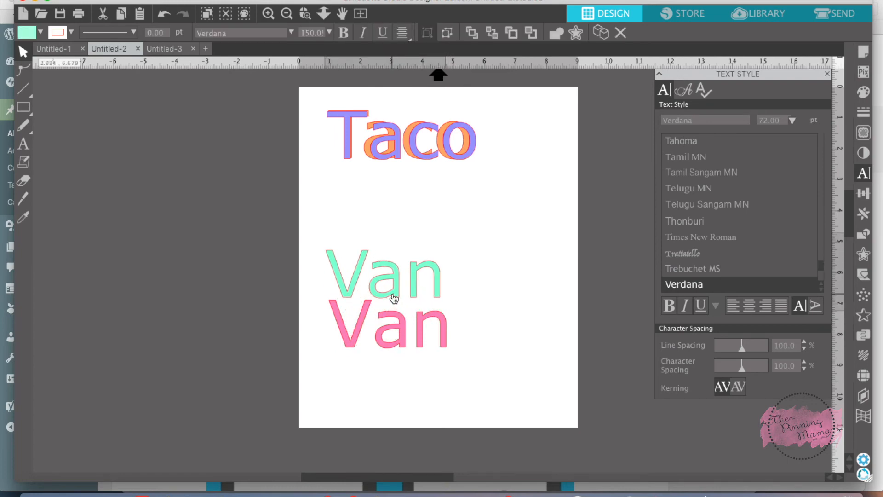
Step: Select the pink kerned Van copy to position it over the green Van
left_click(392, 290)
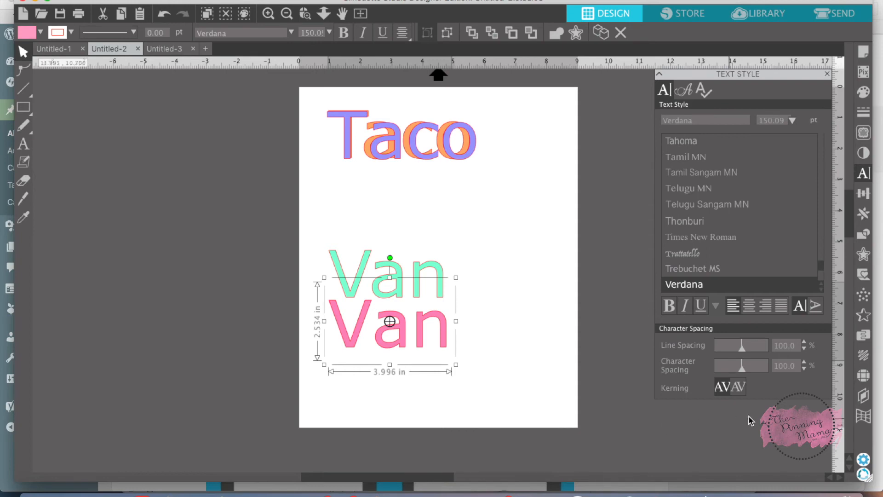
mouse_move(449, 339)
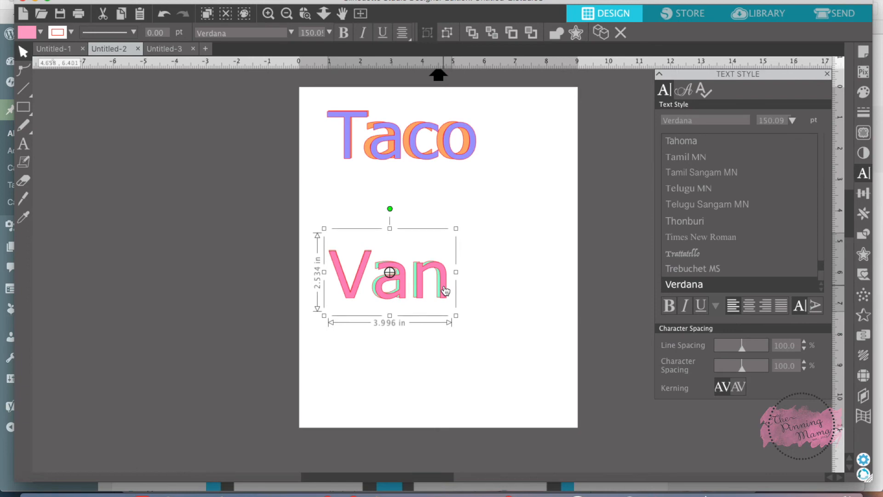
mouse_move(434, 281)
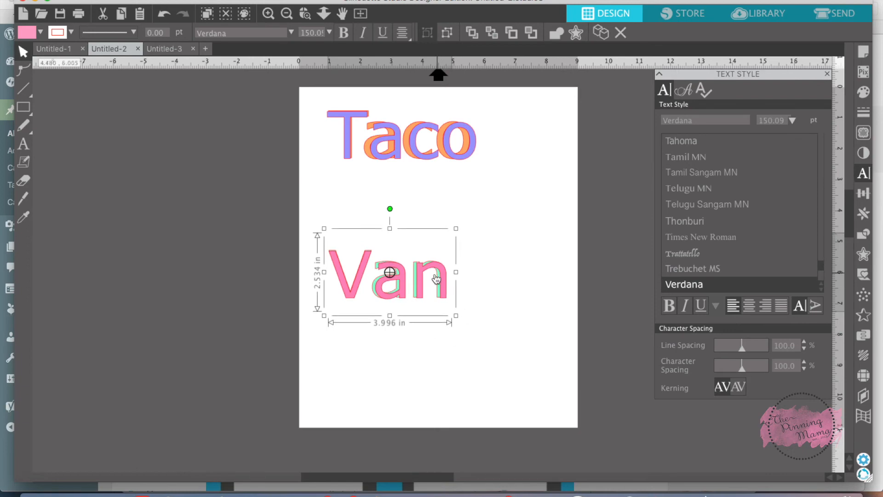
mouse_move(465, 337)
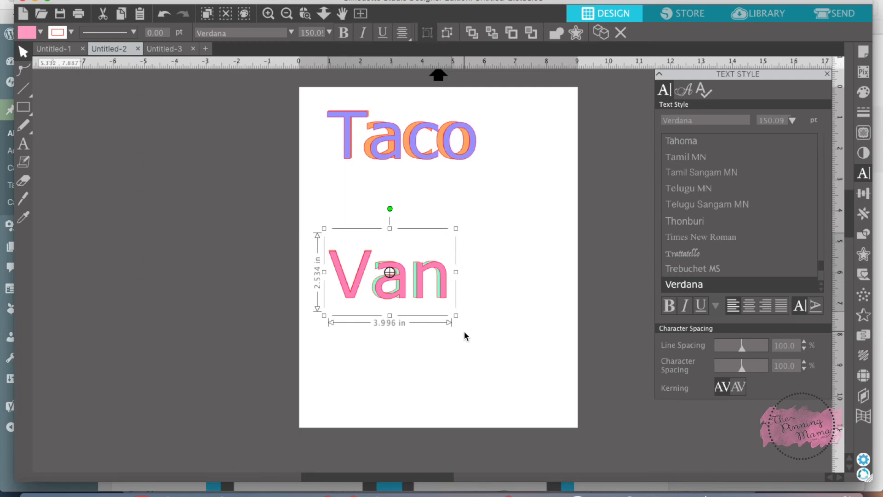
mouse_move(389, 283)
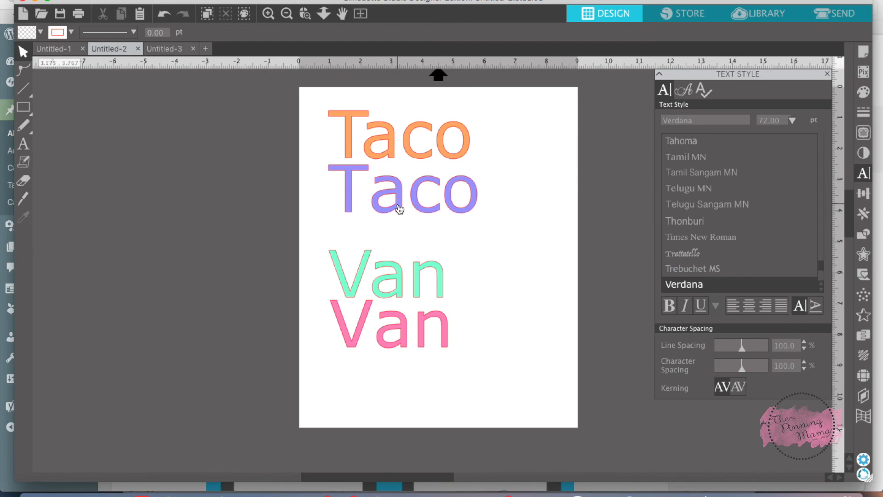
Step: Select the orange original Taco after the overlay moves are undone
left_click(397, 154)
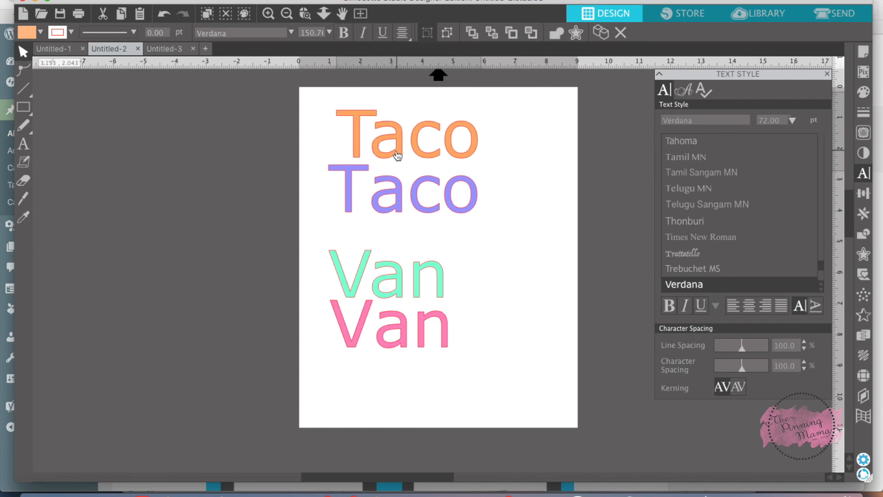